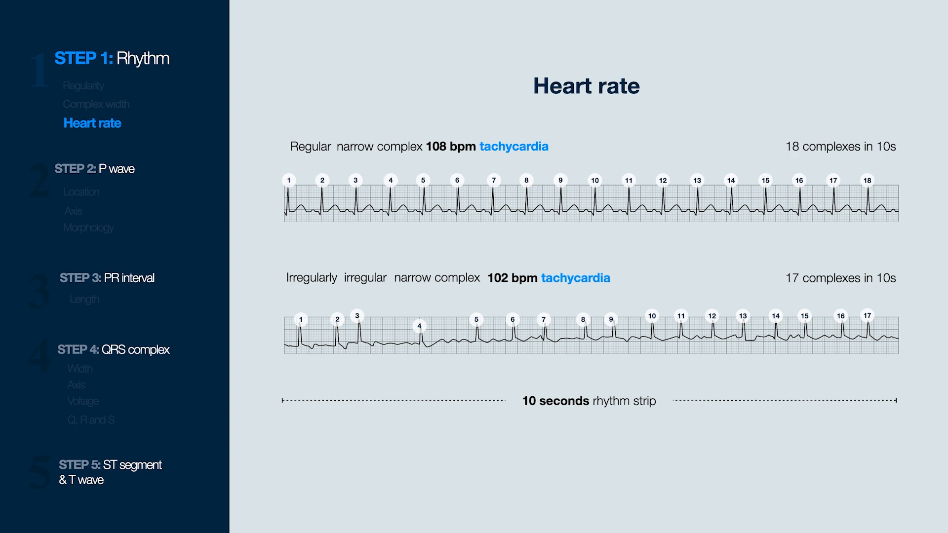
click(87, 191)
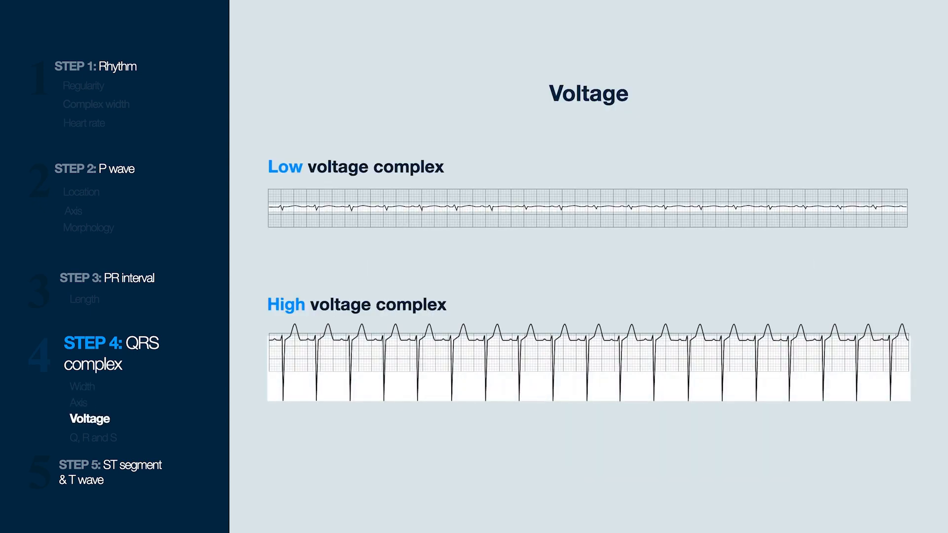
click(97, 438)
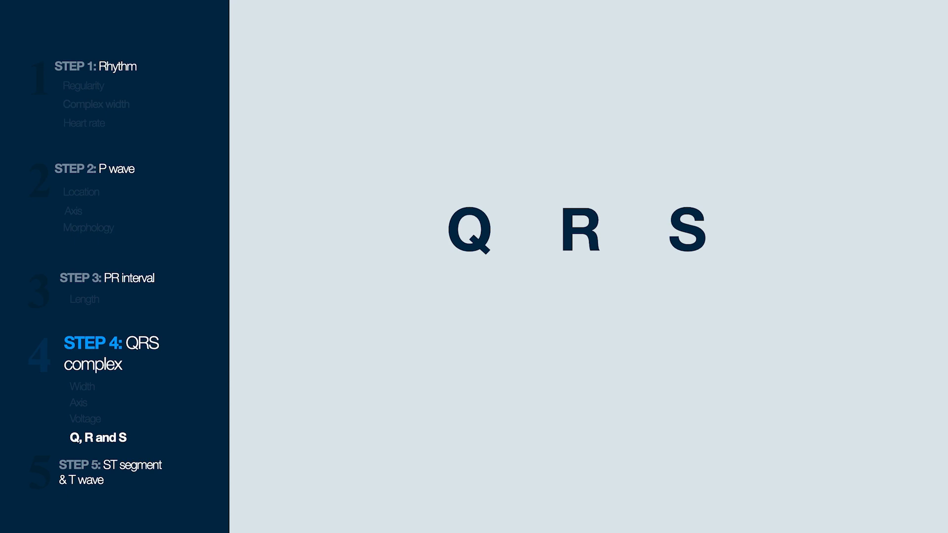